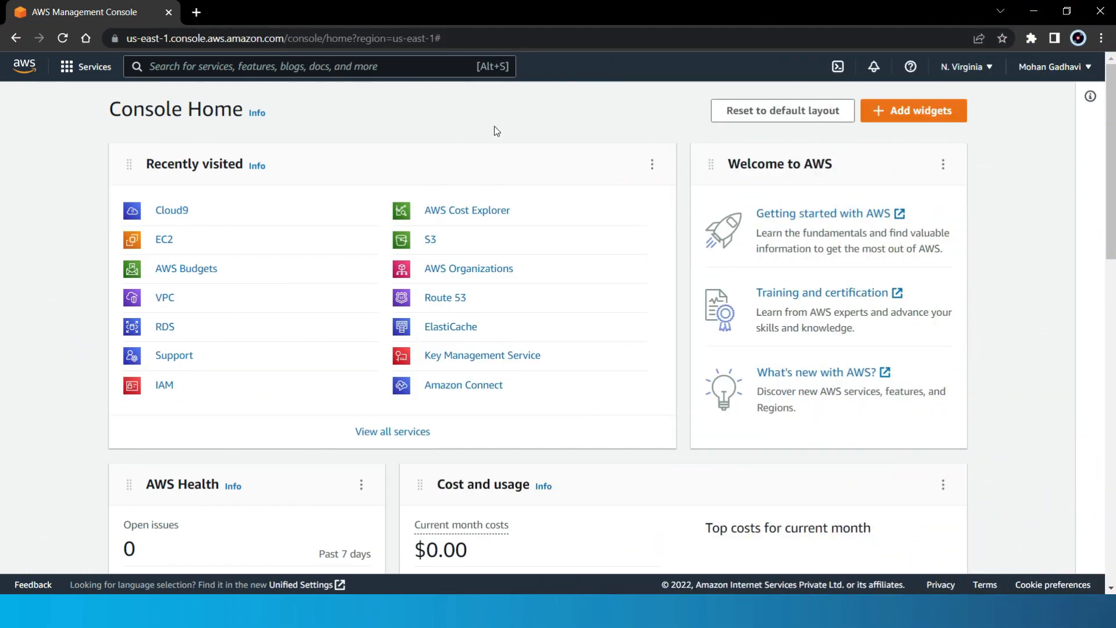
mouse_move(384, 125)
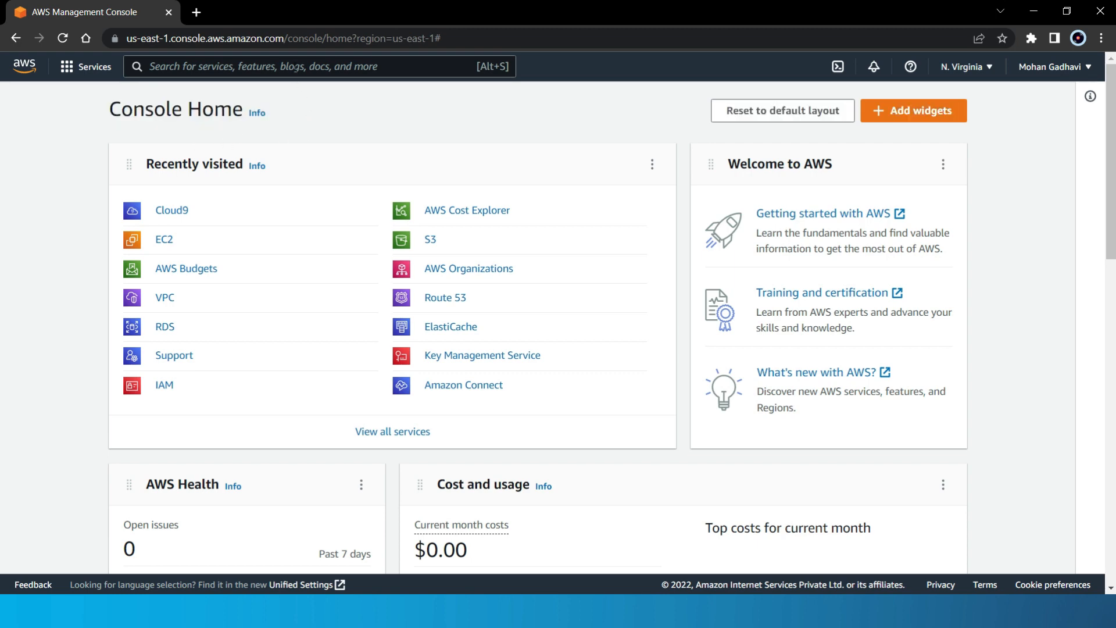
- Search the console for 'cloud9' and go to the AWS Cloud9 welcome page
type("cloud9")
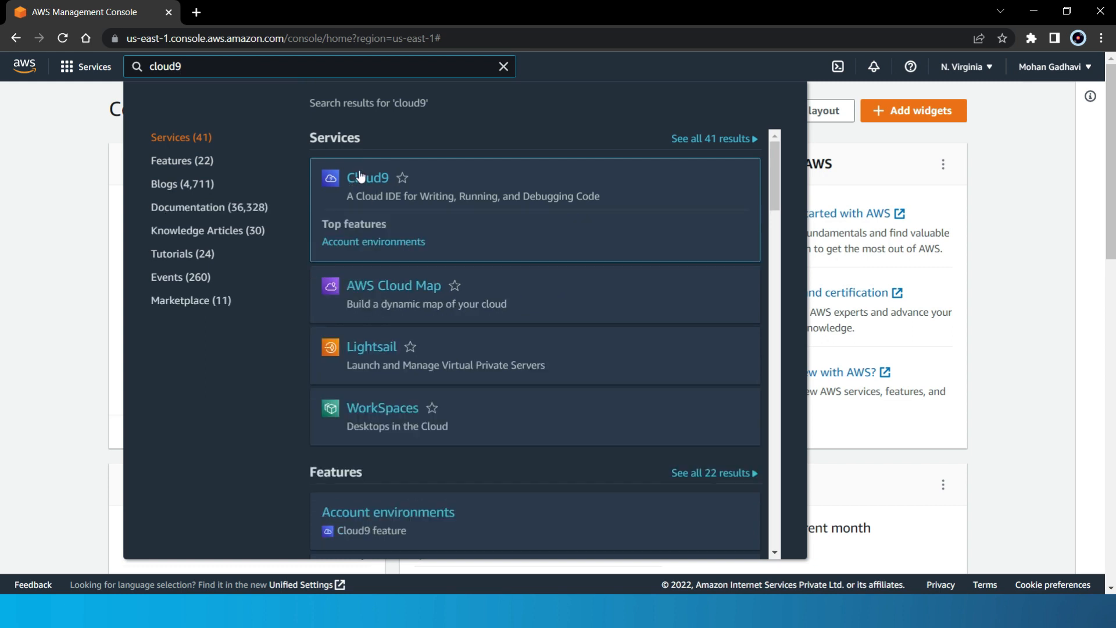
left_click(367, 179)
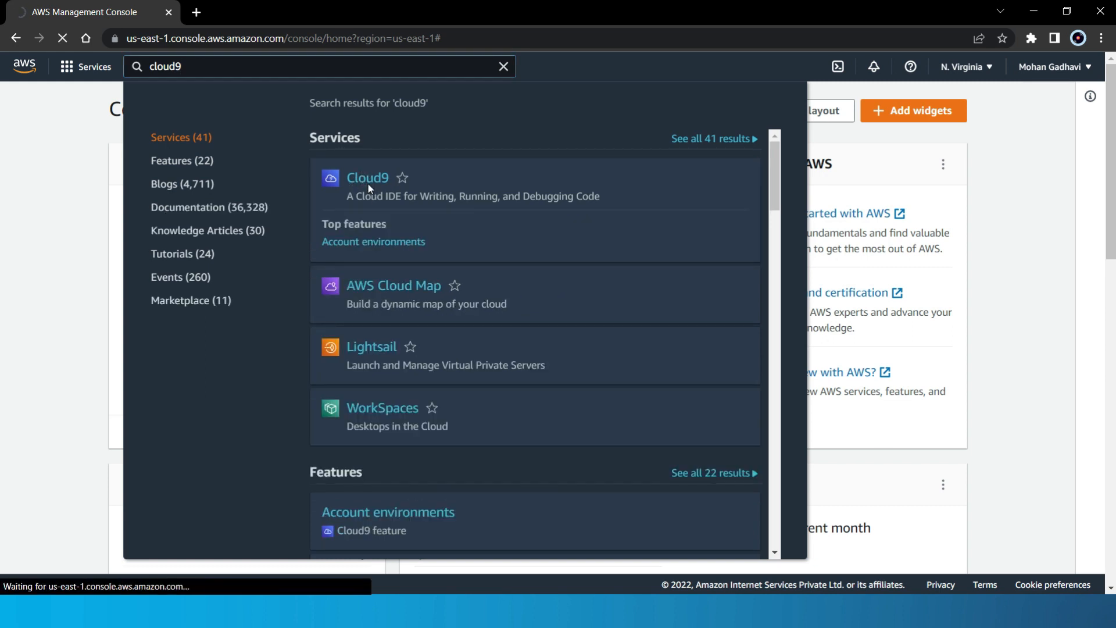
left_click(367, 177)
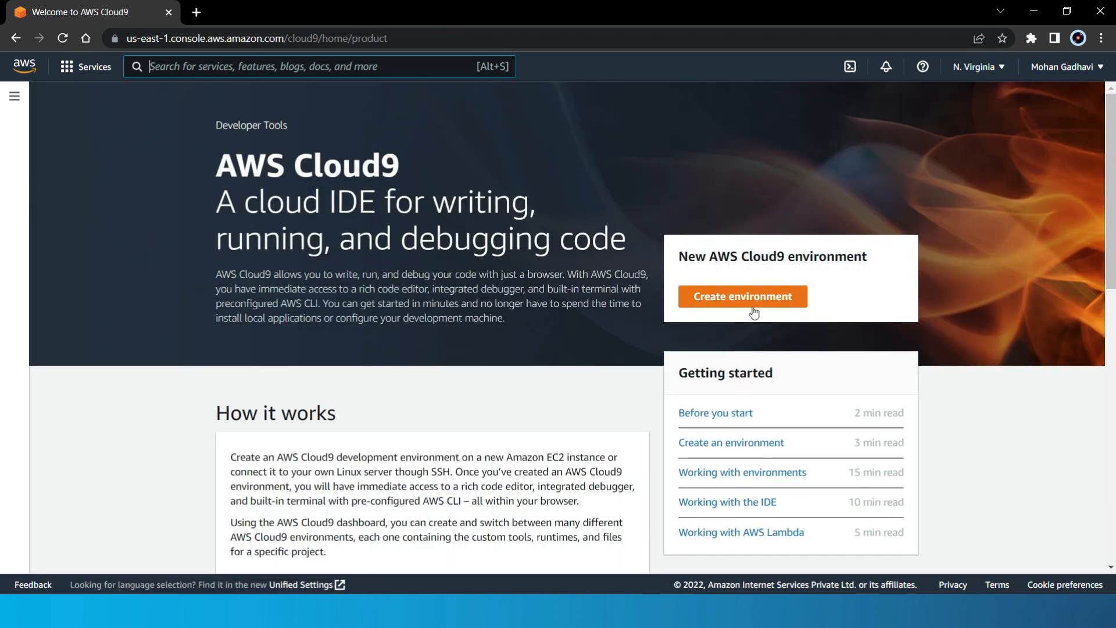
- Start a new Cloud9 environment named 'cloud computing demo' with no description
left_click(741, 296)
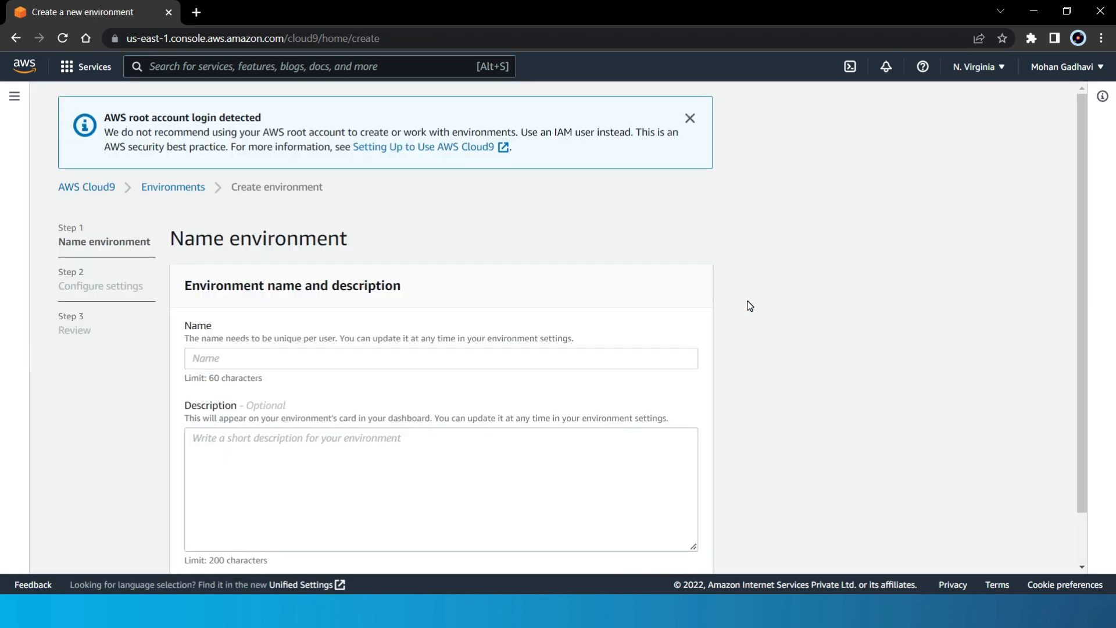
mouse_move(370, 318)
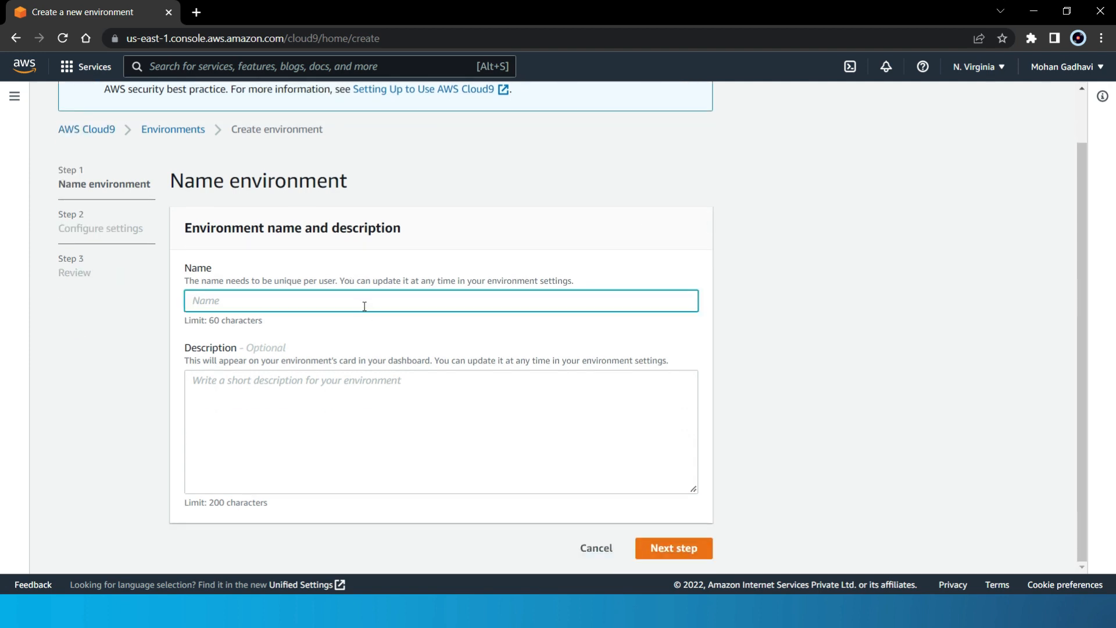
type("cloud compuring d")
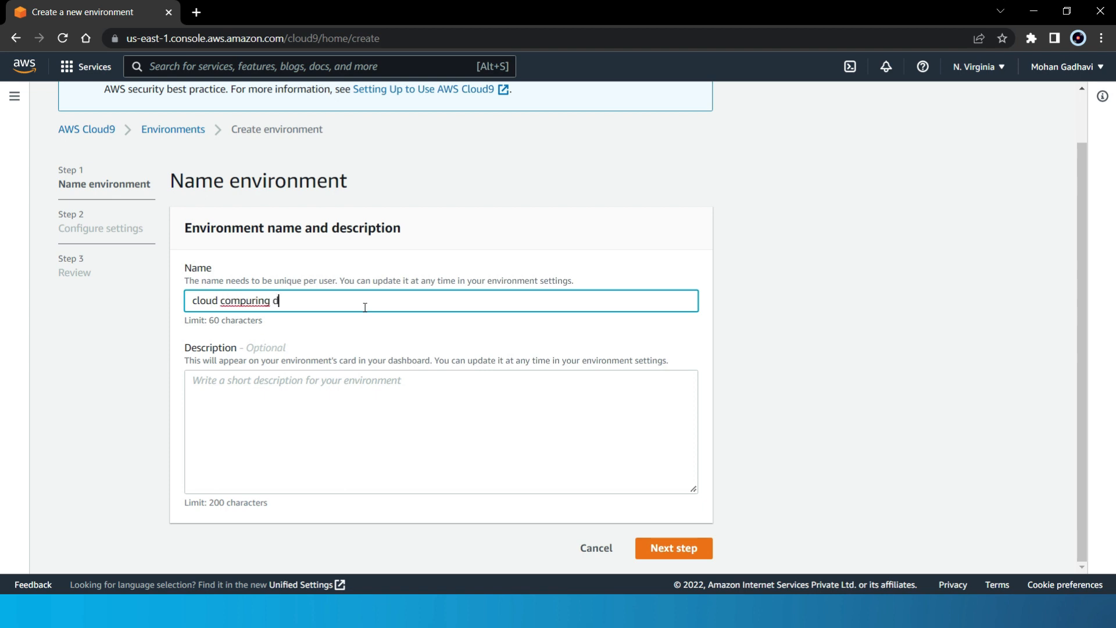
type("emo")
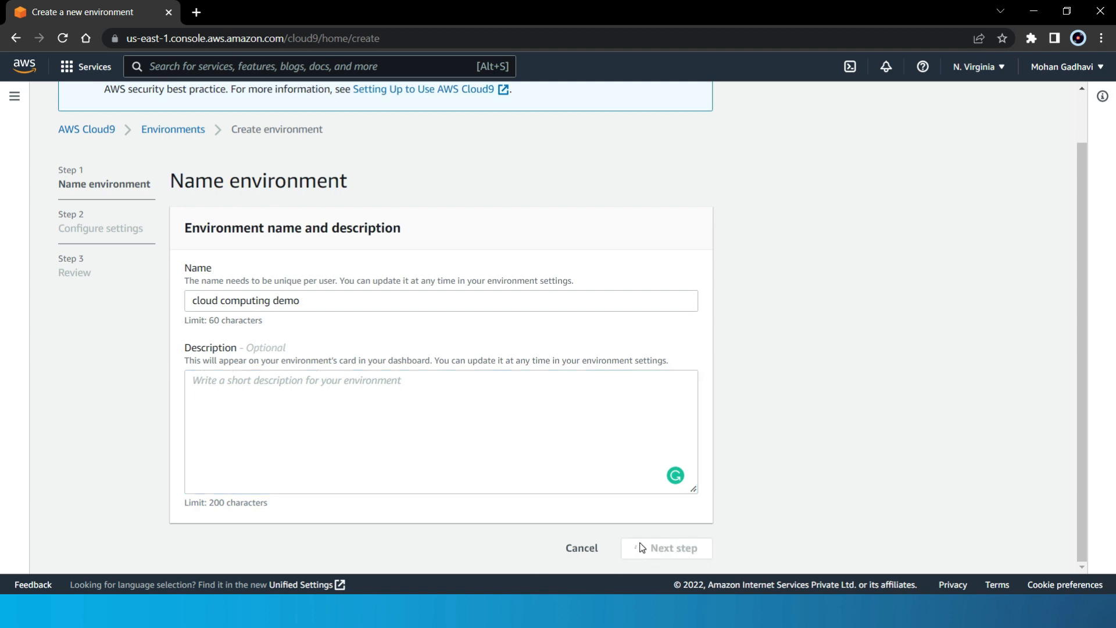
- In environment settings, choose Other instance type and browse the list toward c5.9xlarge
left_click(666, 549)
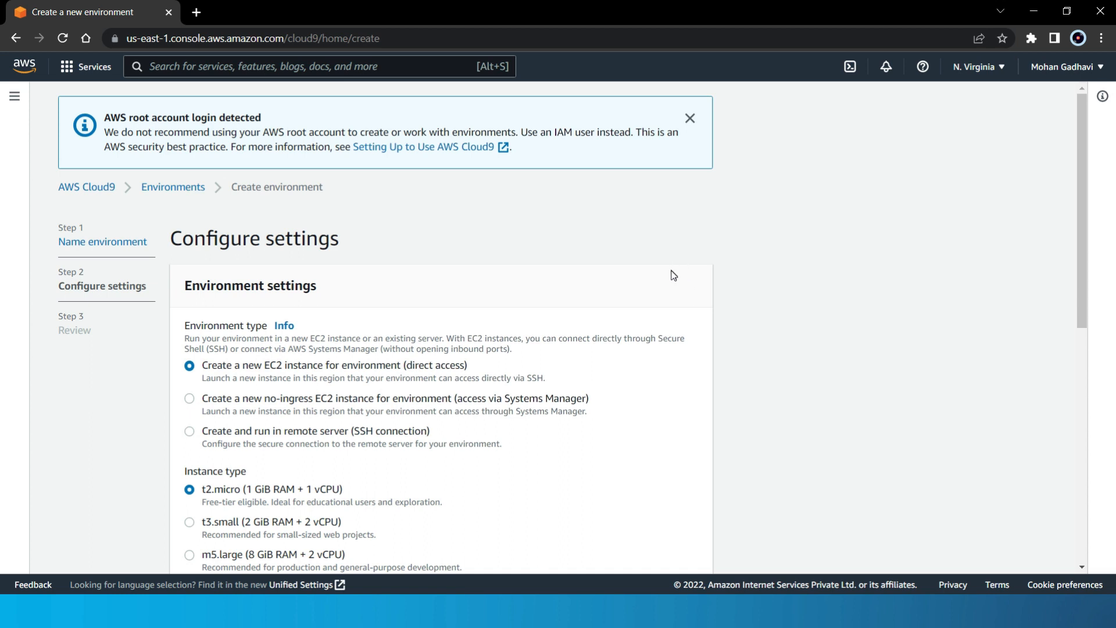
mouse_move(679, 246)
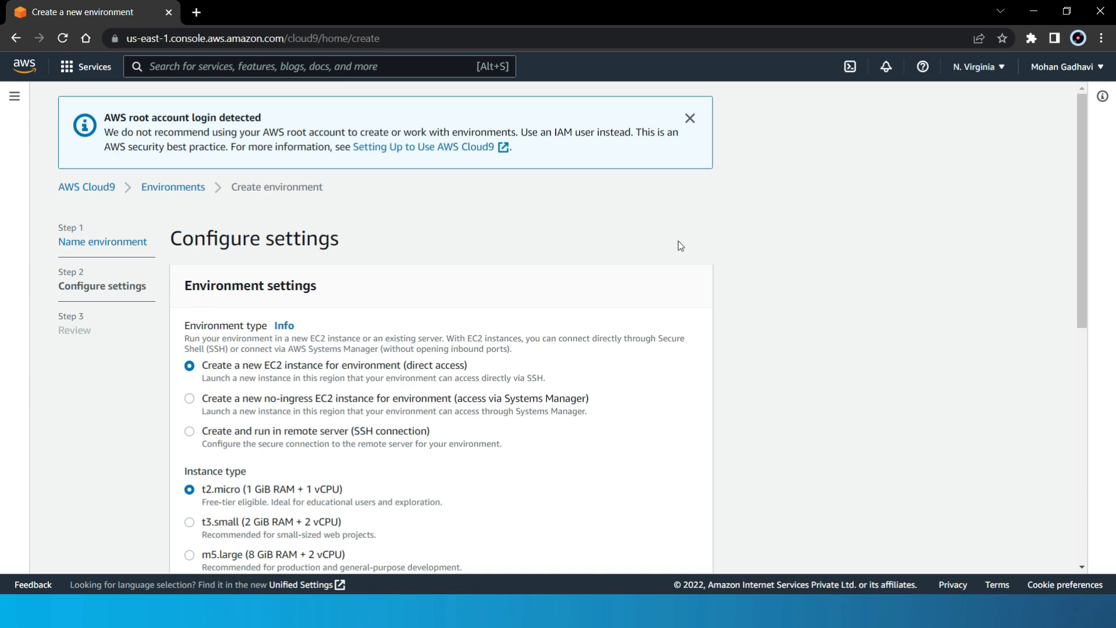
mouse_move(683, 254)
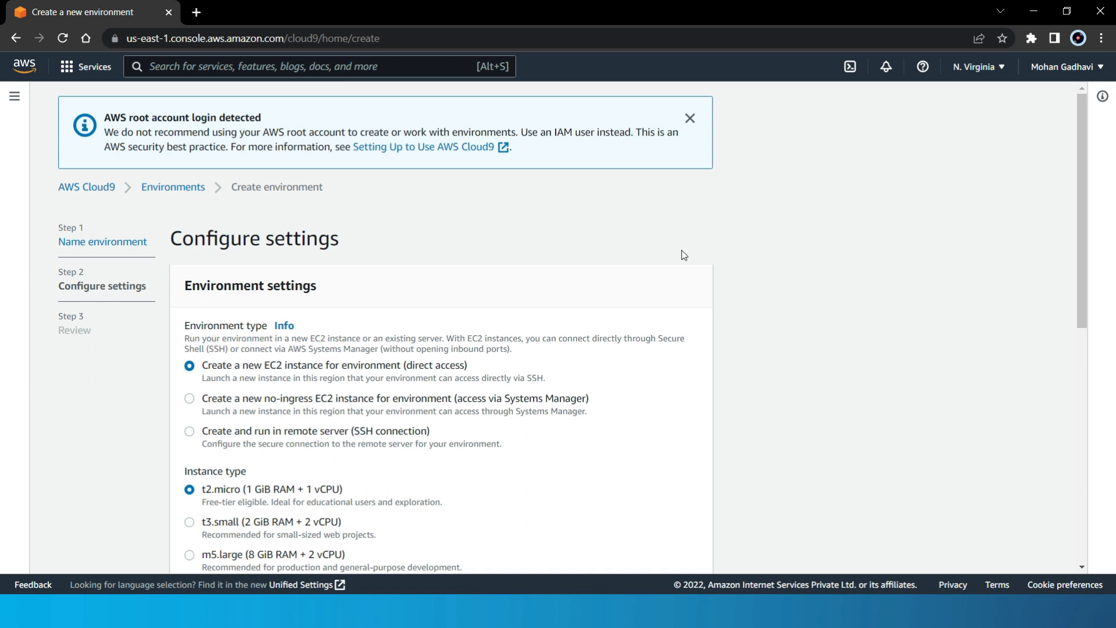
mouse_move(202, 366)
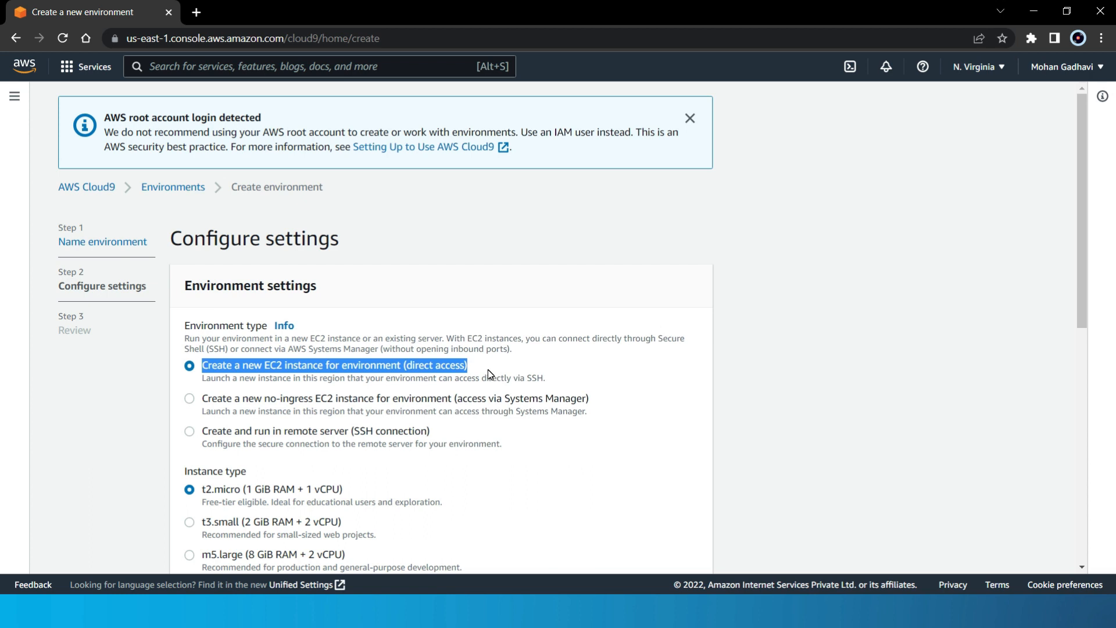
mouse_move(482, 375)
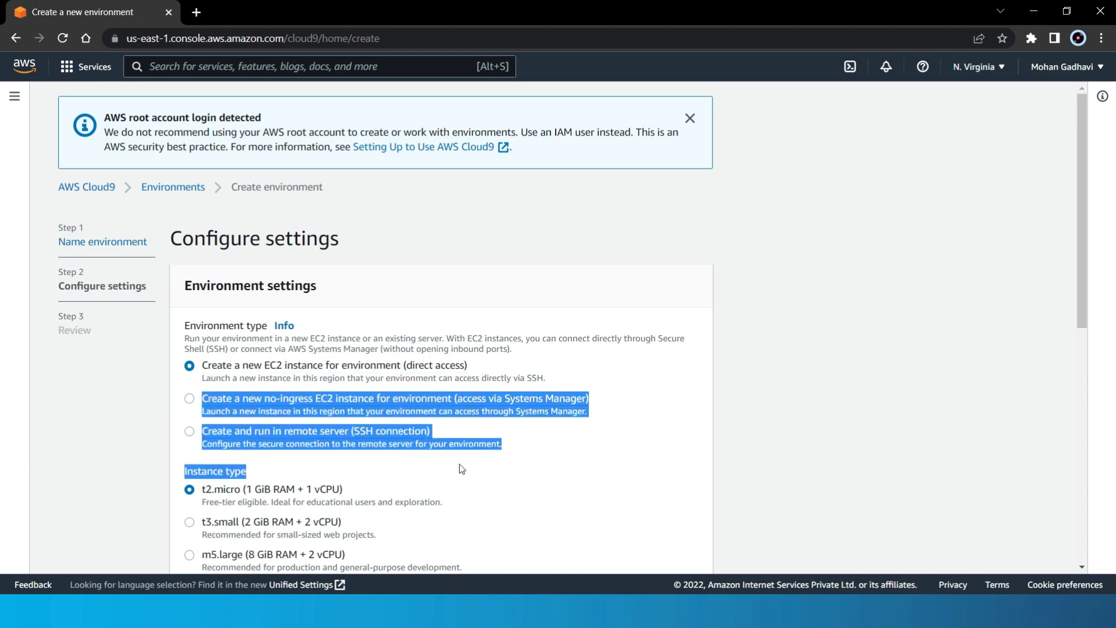
scroll("down", 3)
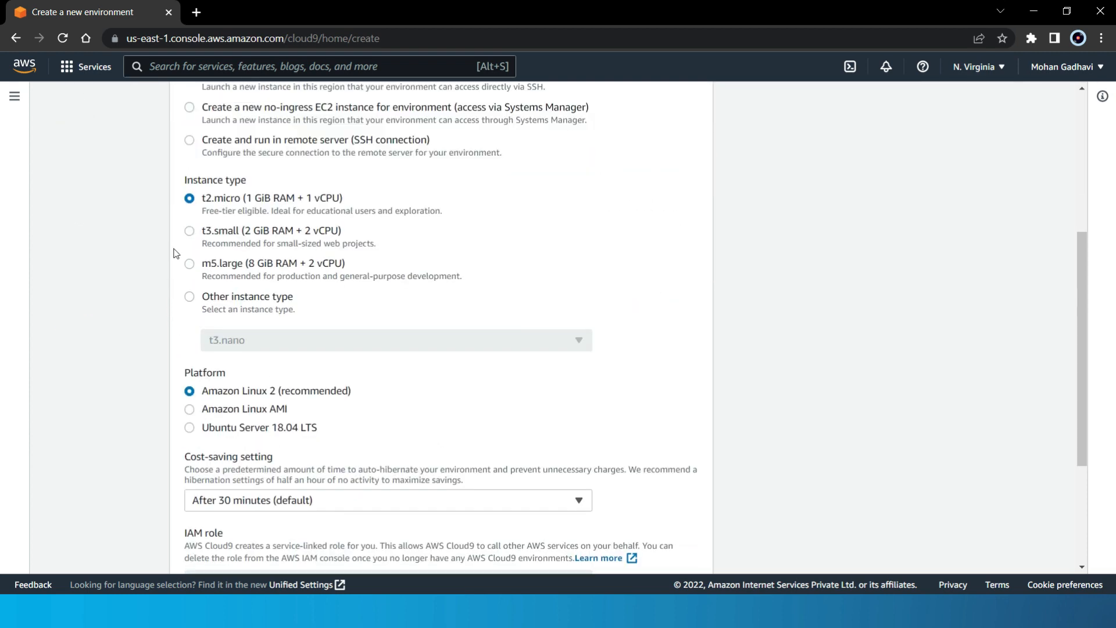
left_click_drag(202, 198, 342, 211)
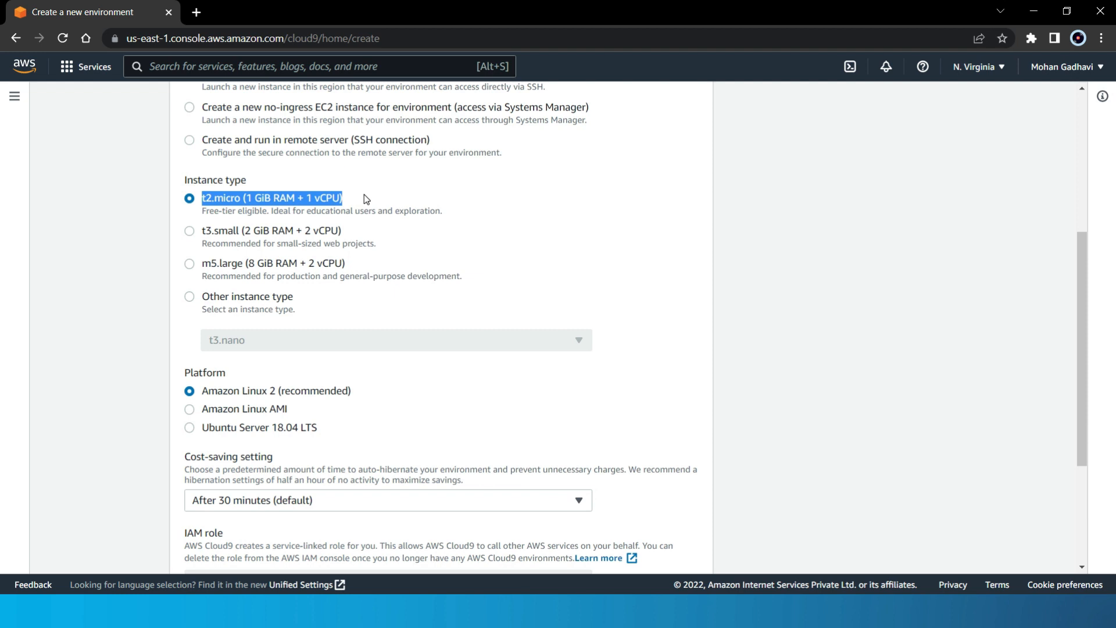
mouse_move(358, 204)
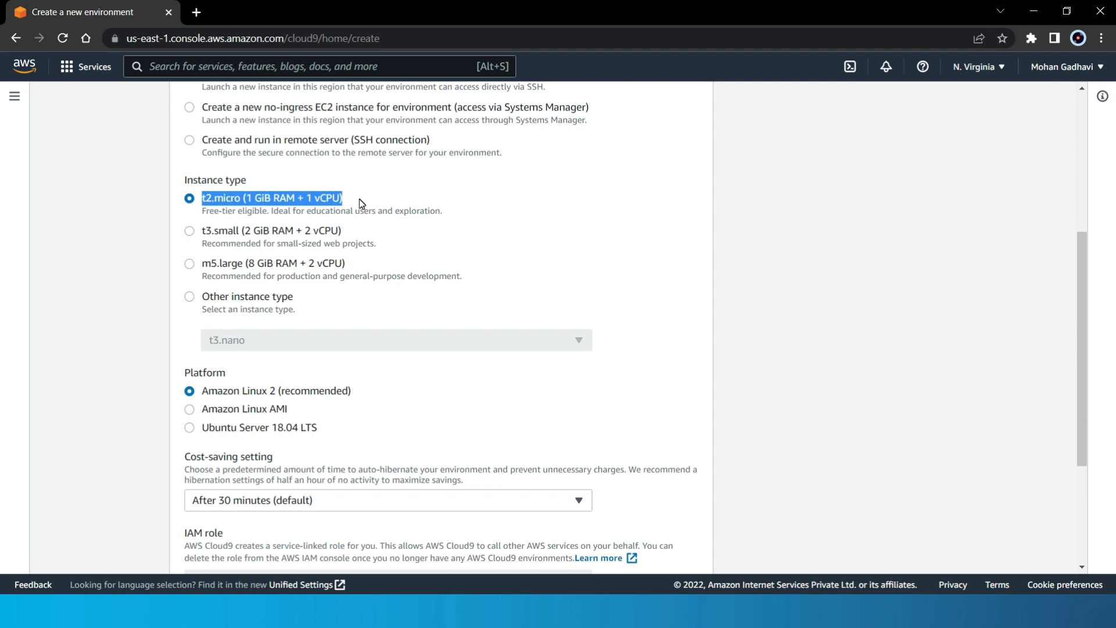
left_click(188, 296)
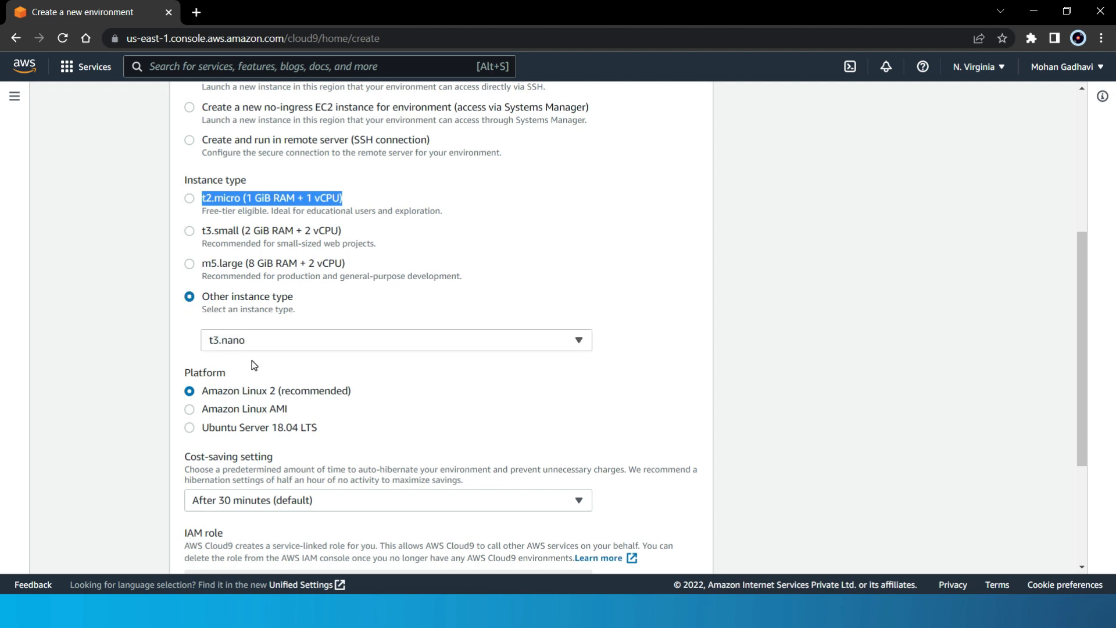
left_click(395, 339)
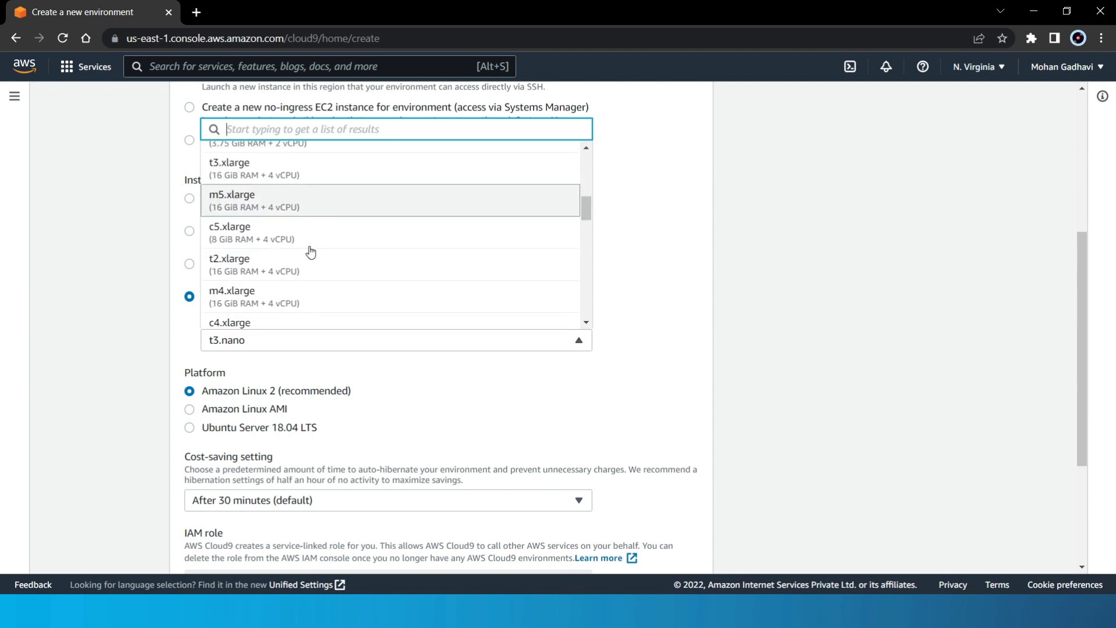
scroll("down", 3)
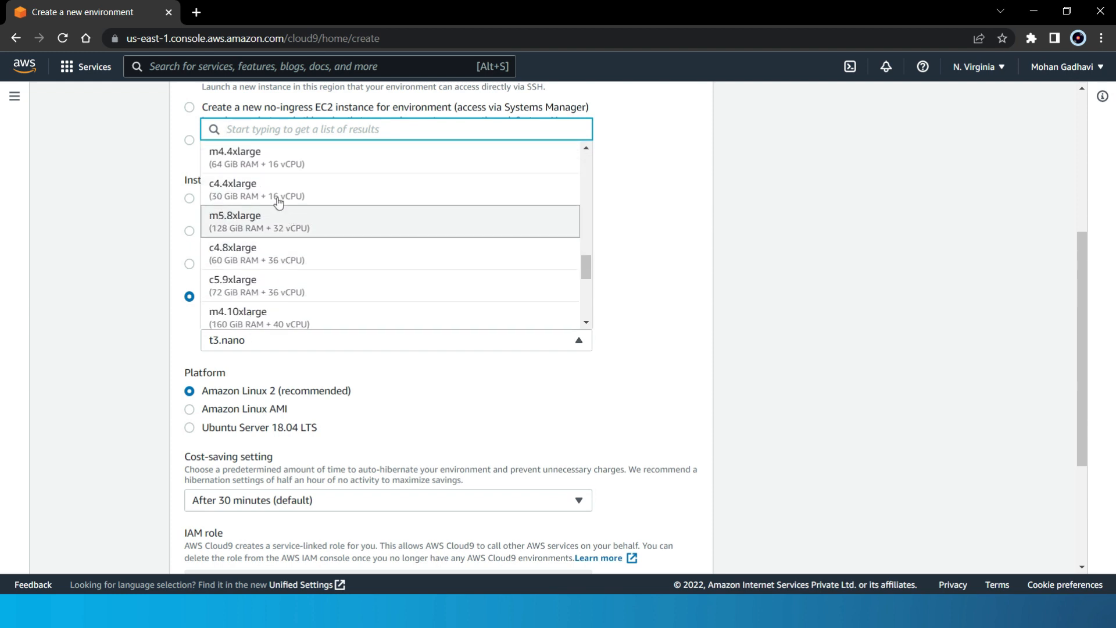
mouse_move(285, 282)
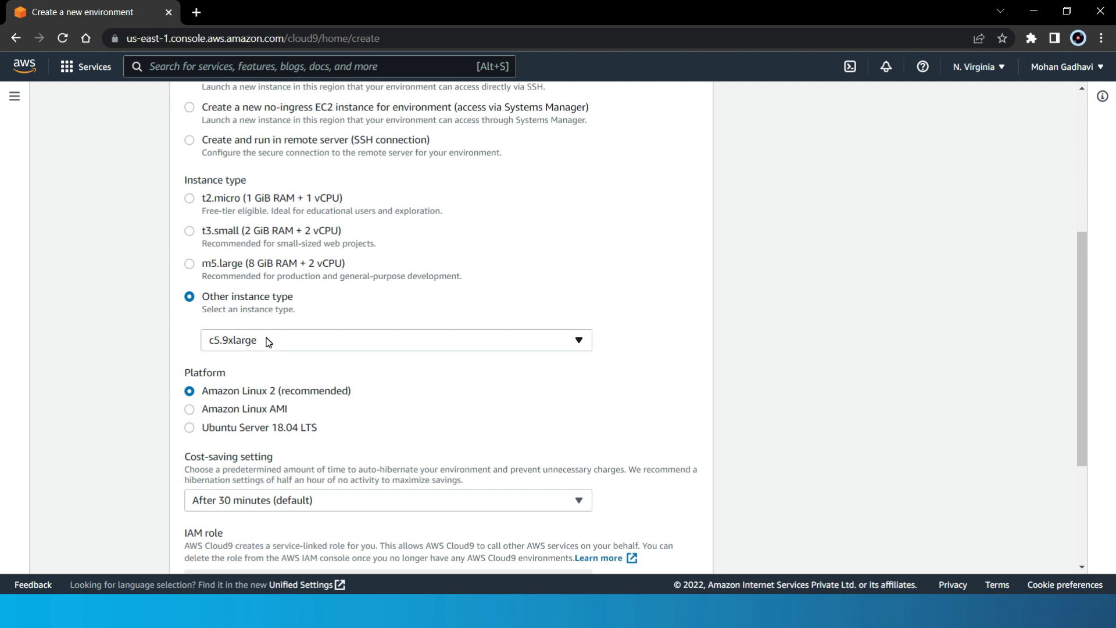
mouse_move(267, 343)
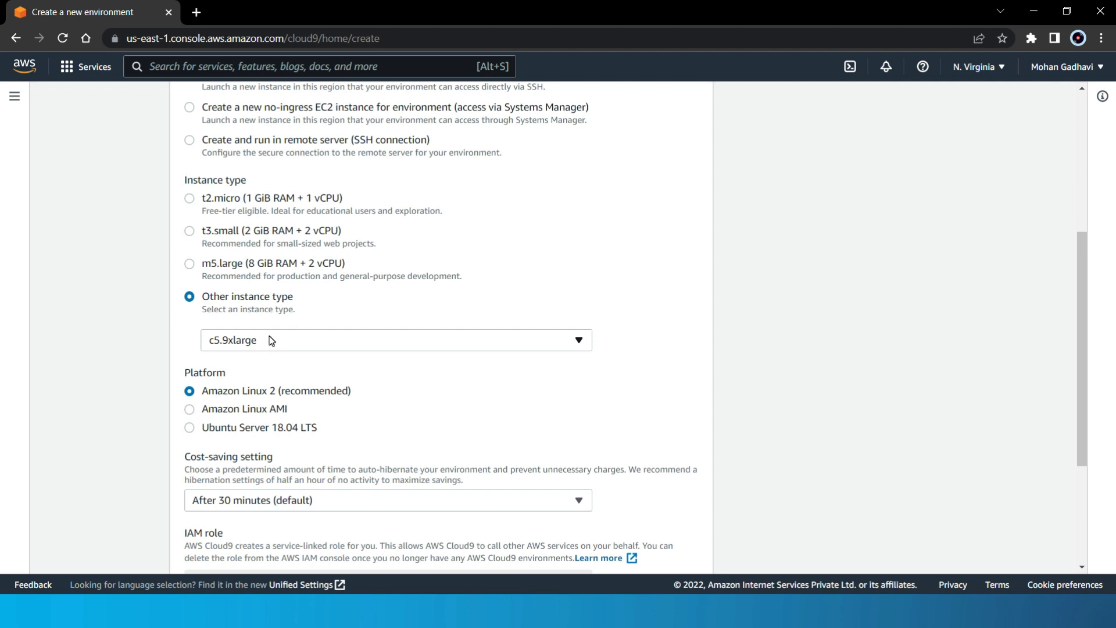
mouse_move(188, 206)
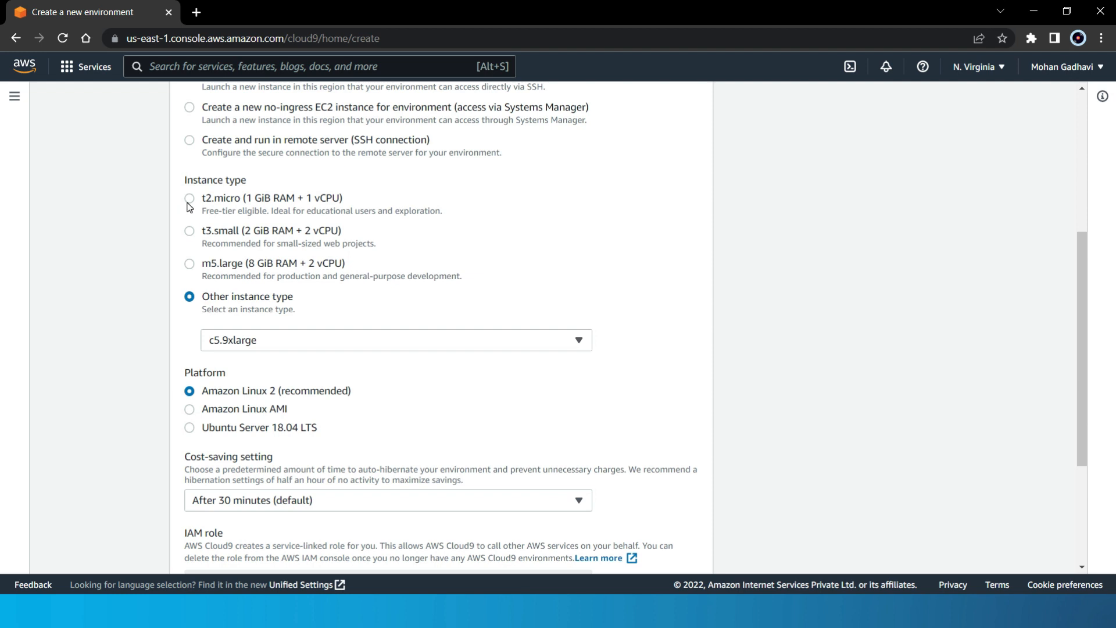
left_click(188, 198)
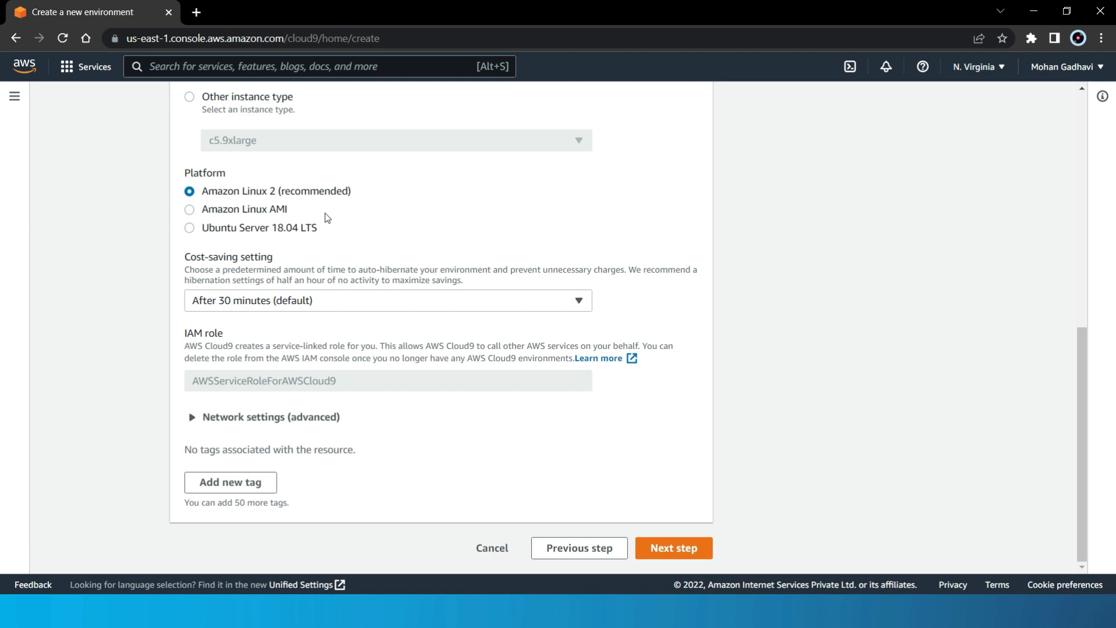
mouse_move(332, 214)
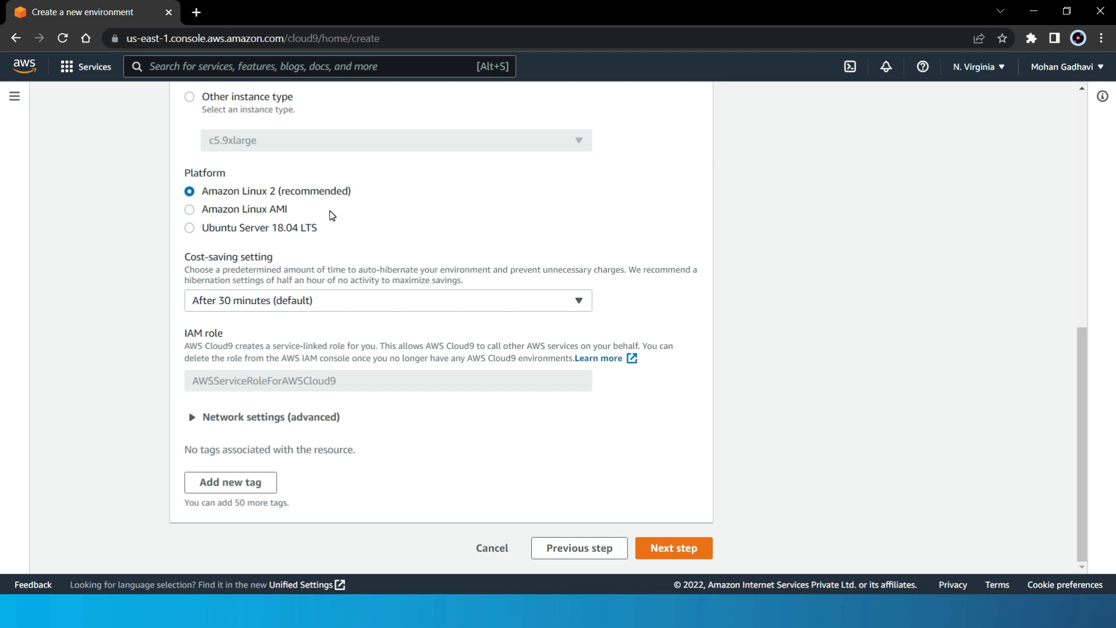
mouse_move(333, 210)
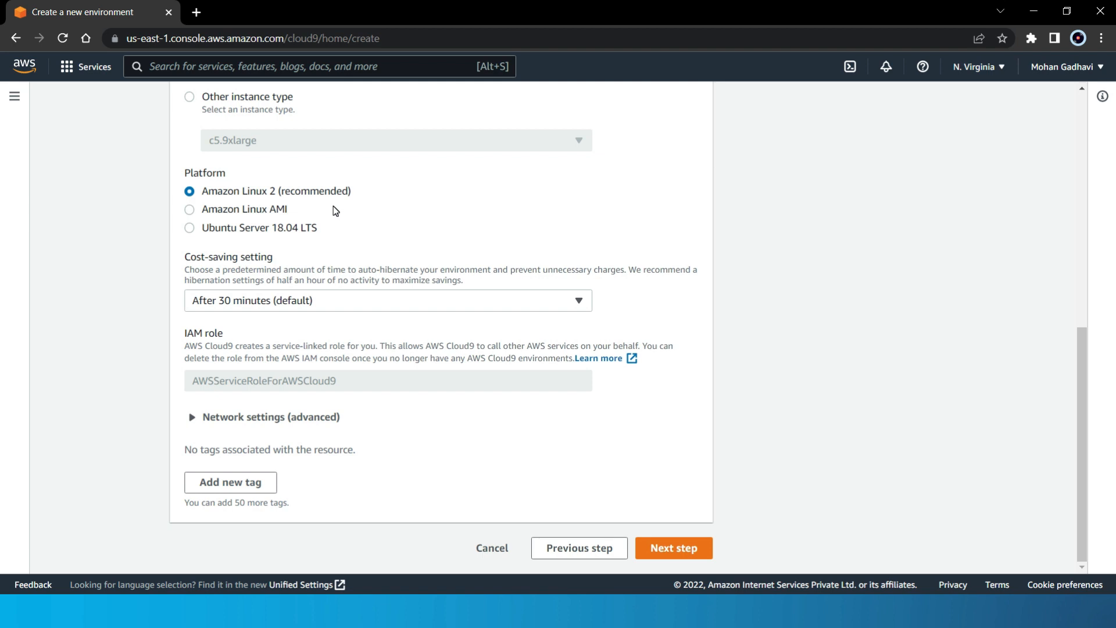
mouse_move(329, 215)
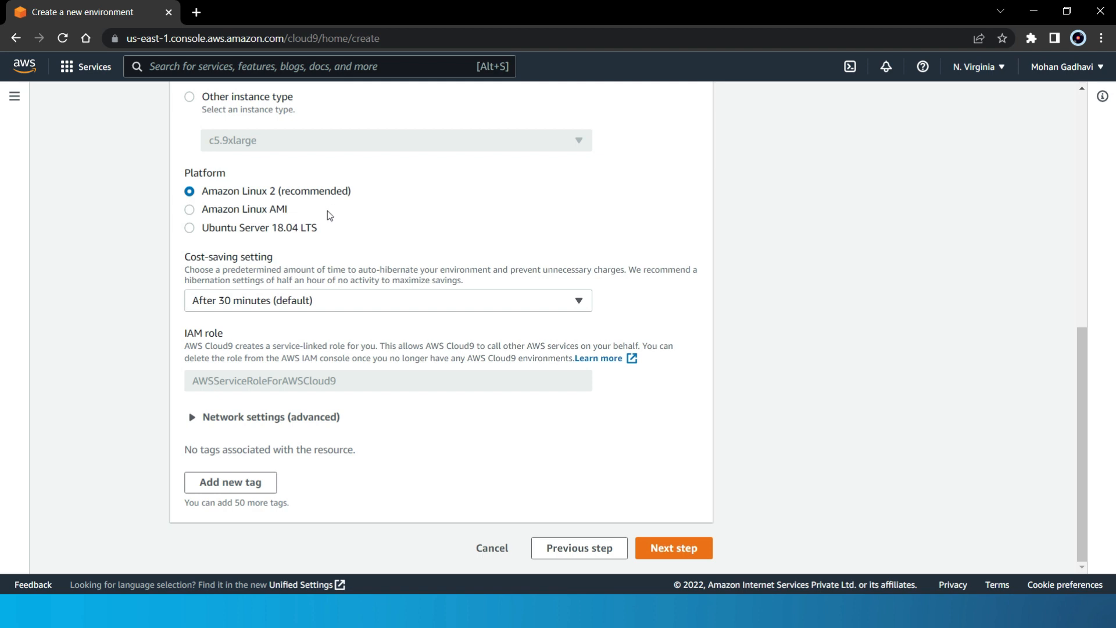
double_click(228, 256)
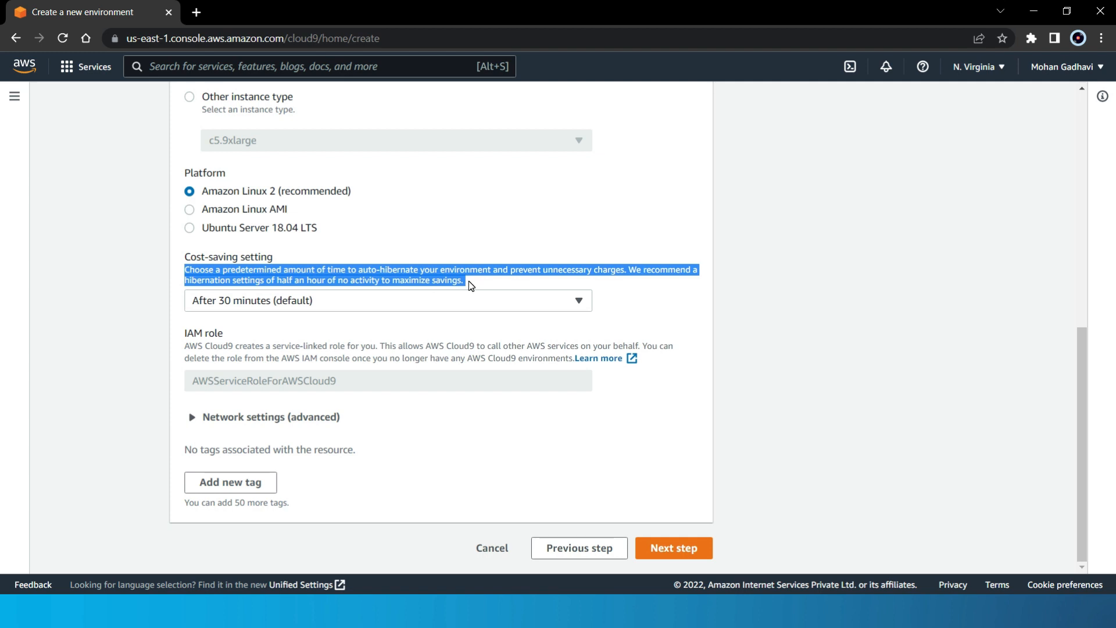
mouse_move(474, 283)
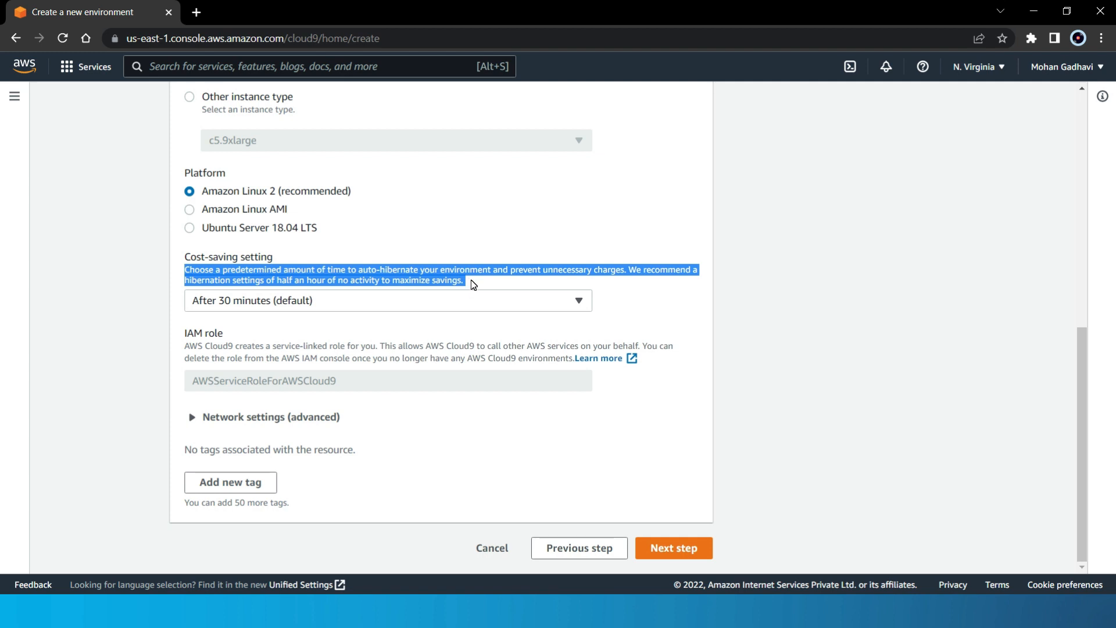
left_click(472, 284)
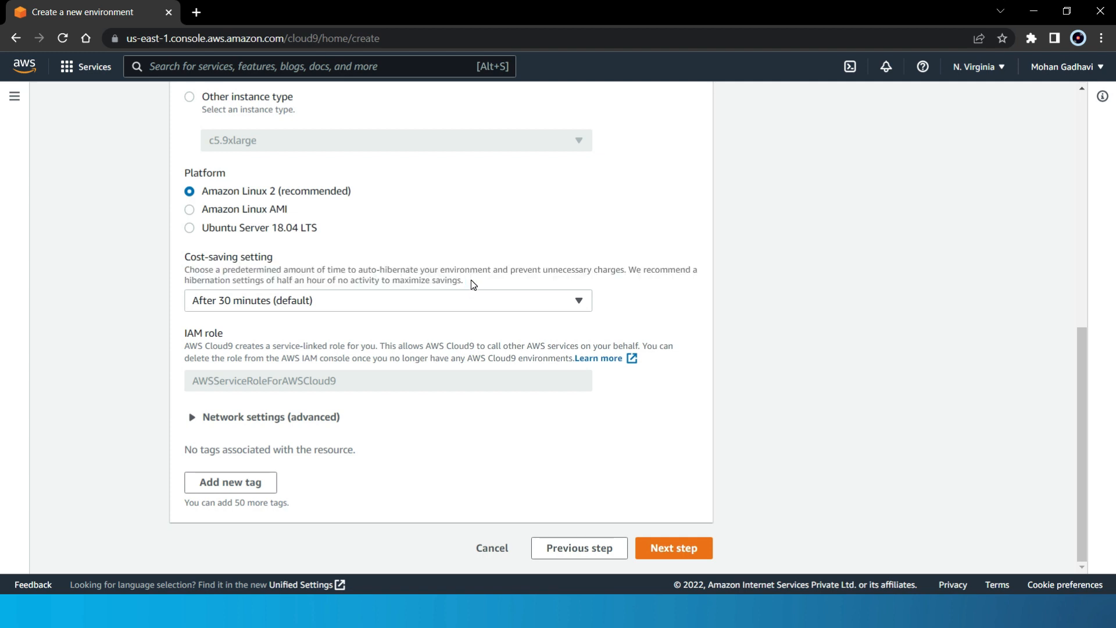
double_click(204, 332)
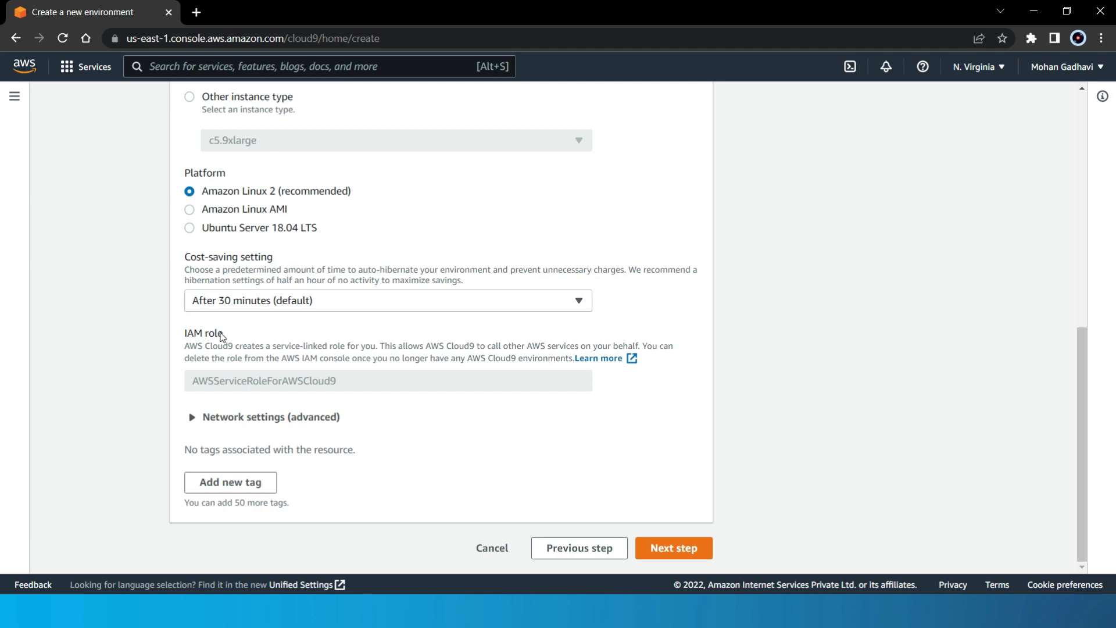
mouse_move(237, 333)
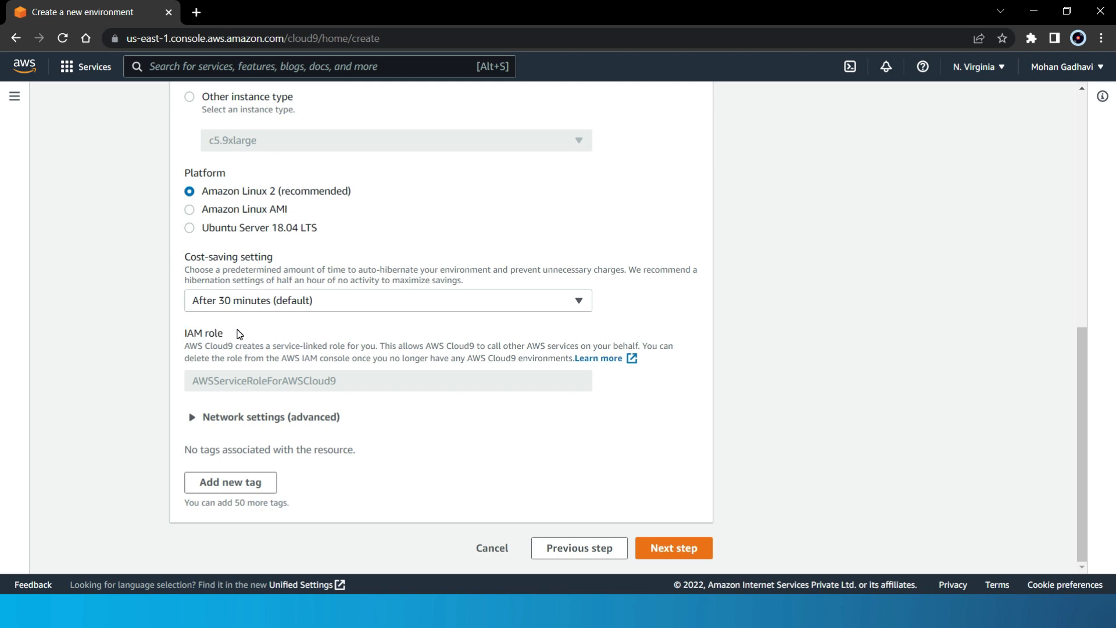
mouse_move(244, 339)
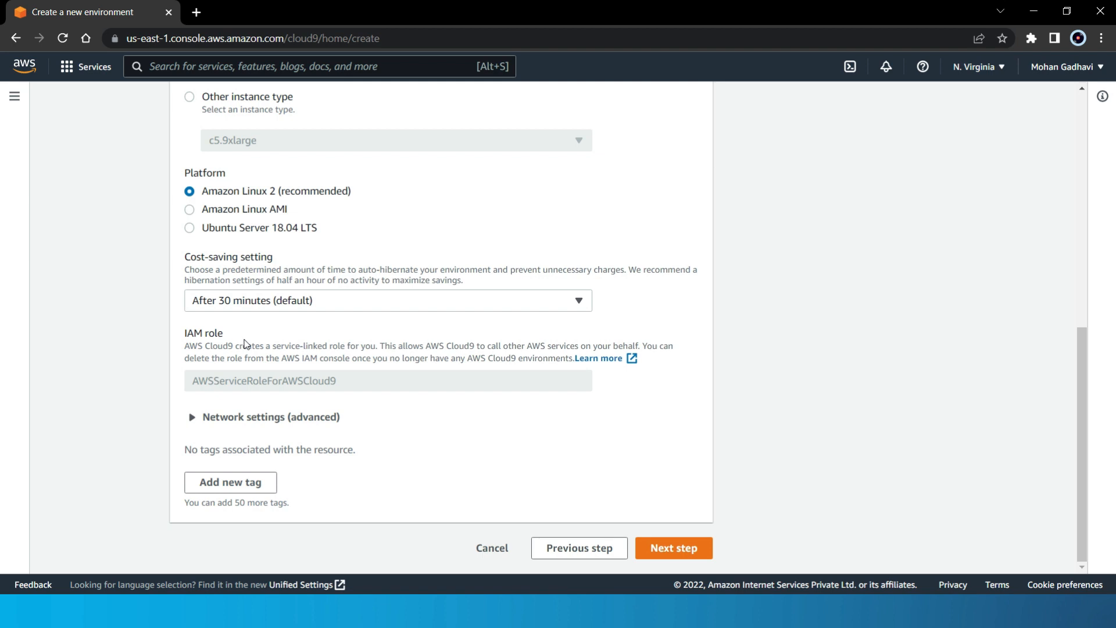
mouse_move(741, 575)
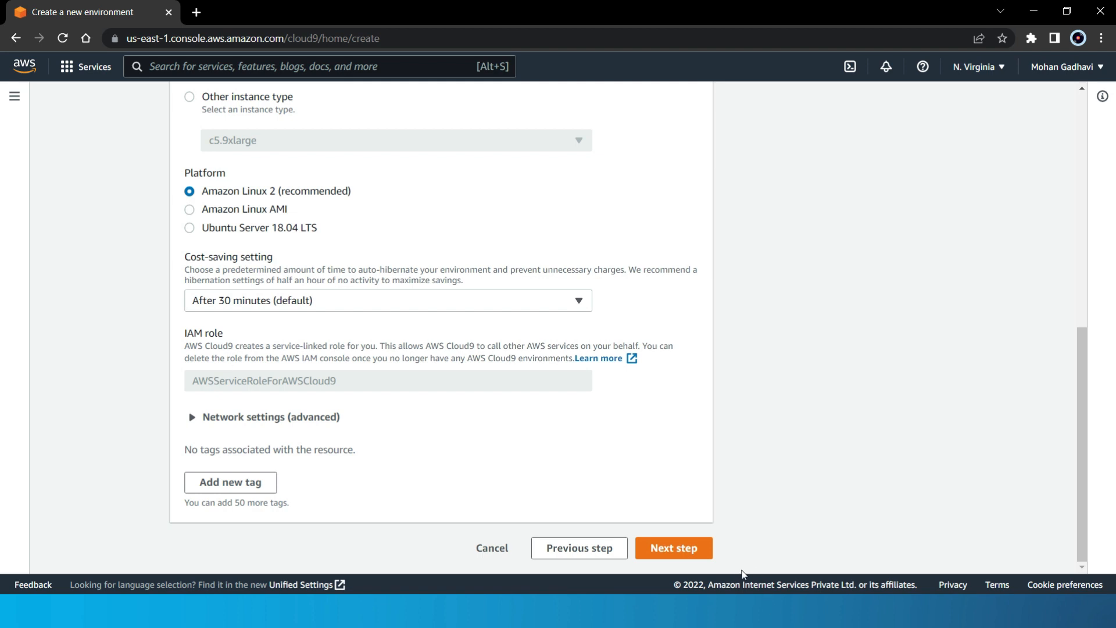
- Create the environment, then run ls and pwd showing /home/ec2-user/environment
left_click(674, 547)
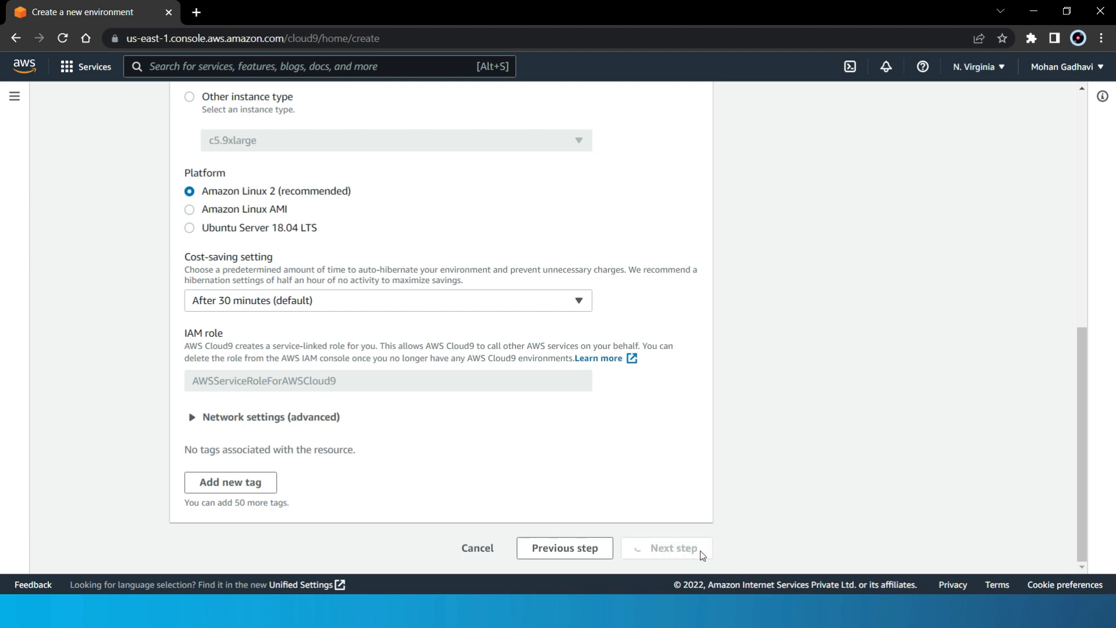
left_click(679, 548)
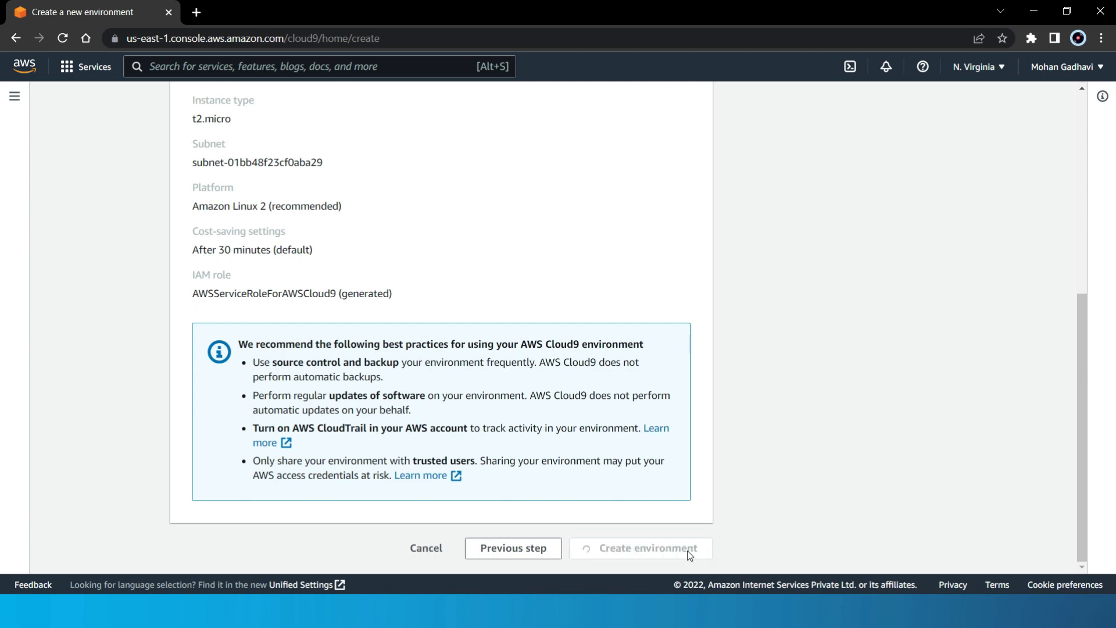
left_click(649, 549)
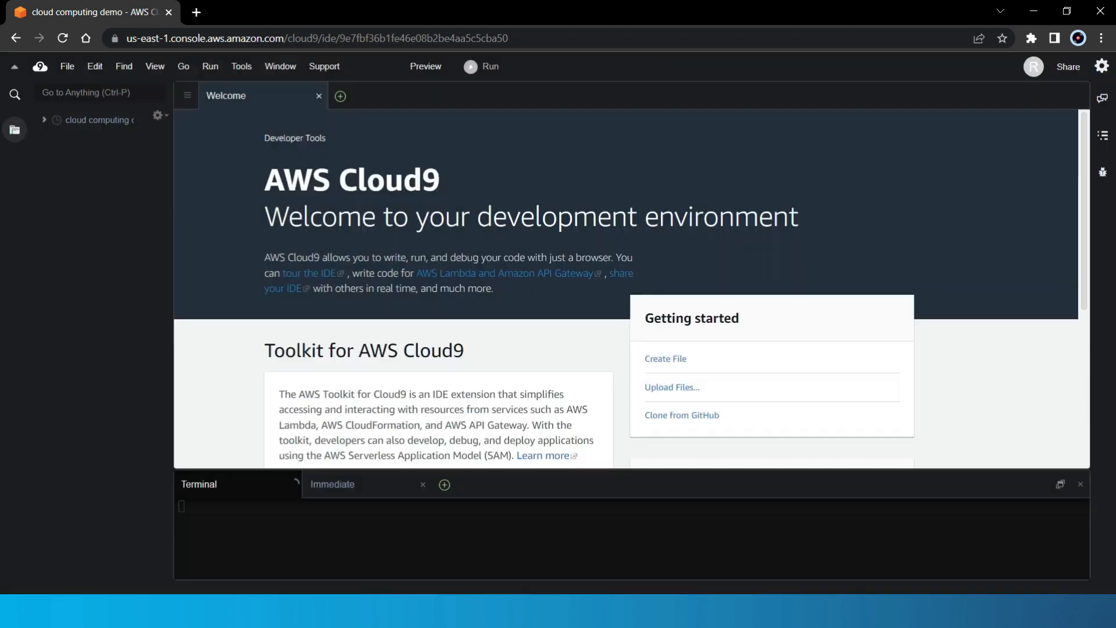
left_click(44, 119)
type("ls")
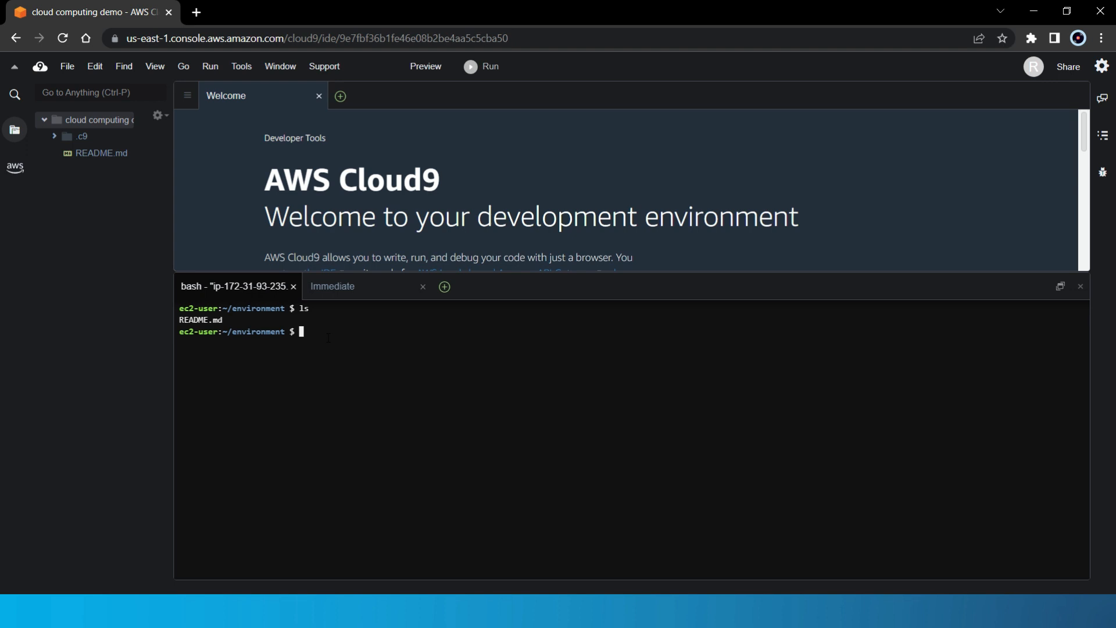
type("pwd")
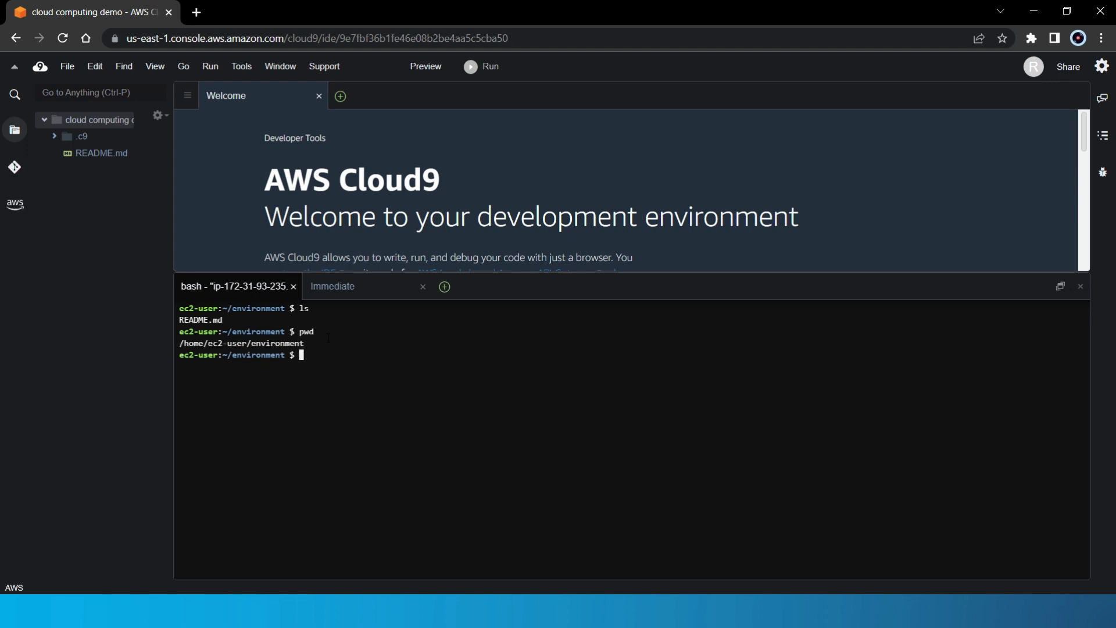
mouse_move(205, 323)
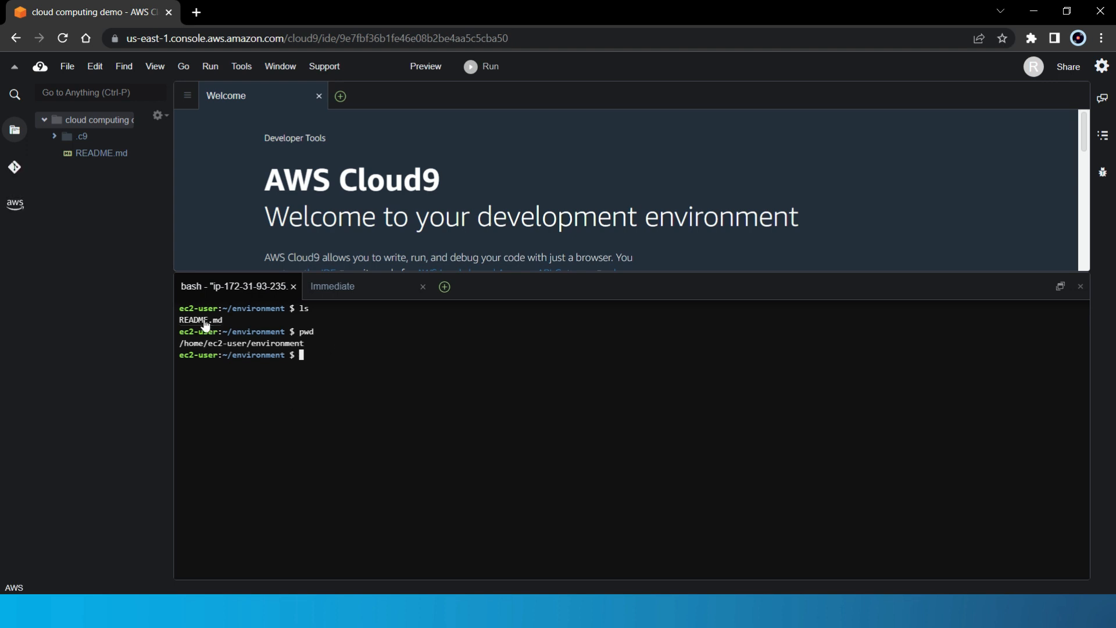
mouse_move(180, 345)
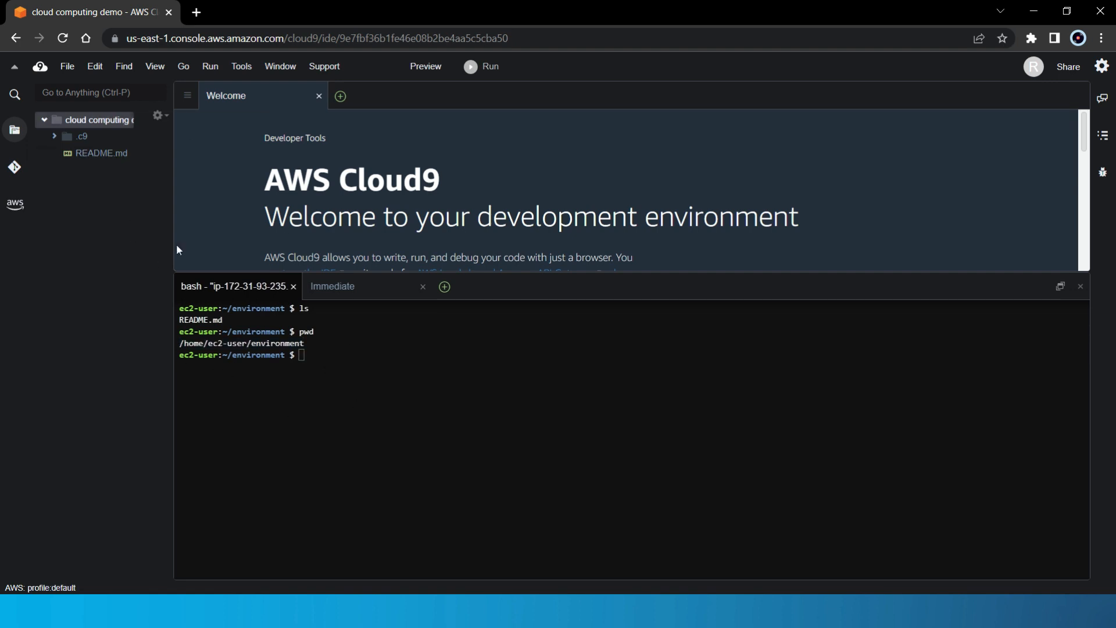
- Download README.md from the workspace to the local computer
right_click(100, 154)
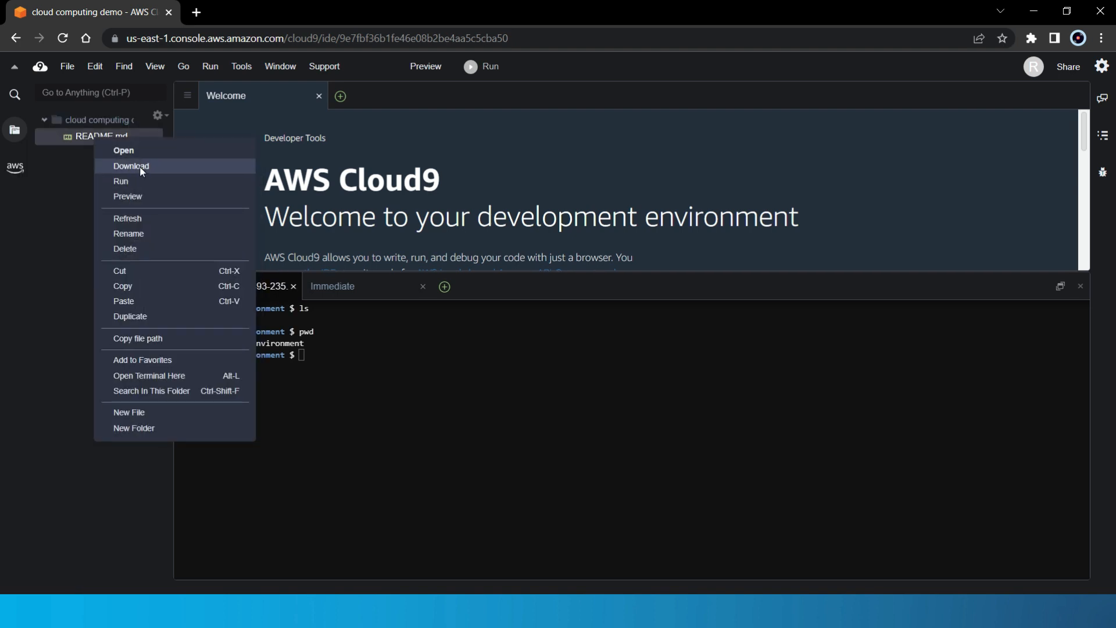
left_click(130, 165)
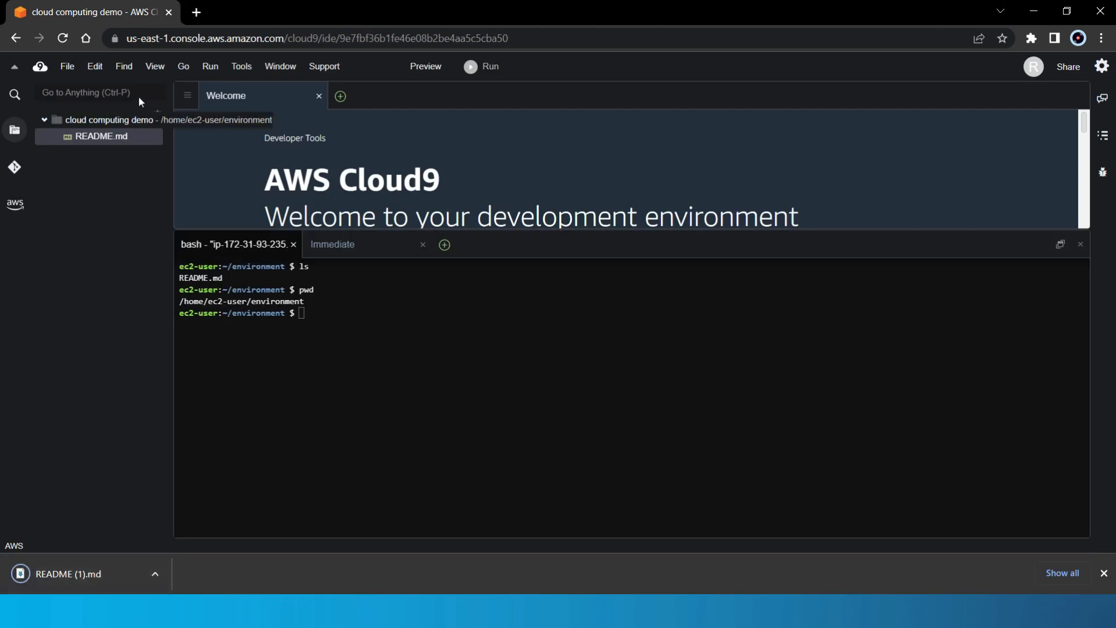
- Bring up the Upload Local Files dialog and dismiss it without uploading
left_click(67, 66)
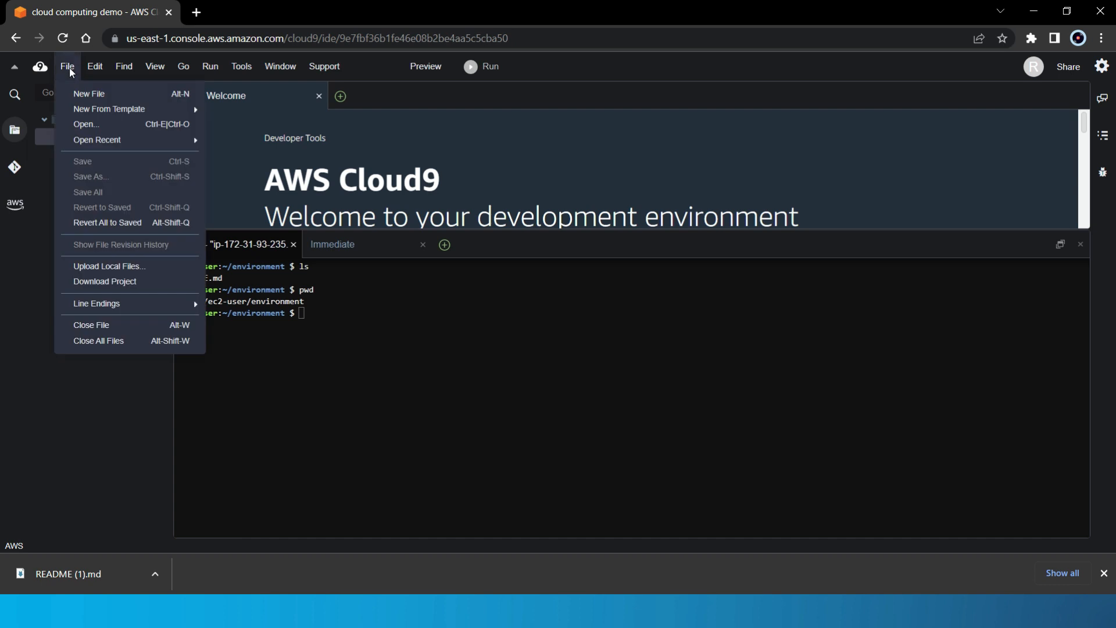
mouse_move(109, 265)
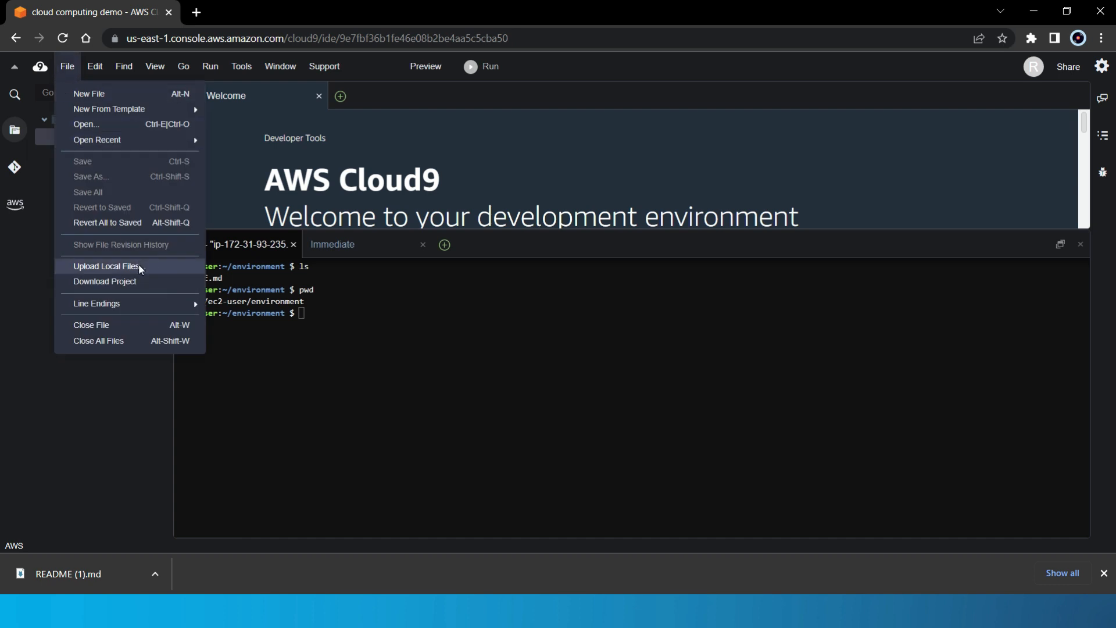
left_click(107, 265)
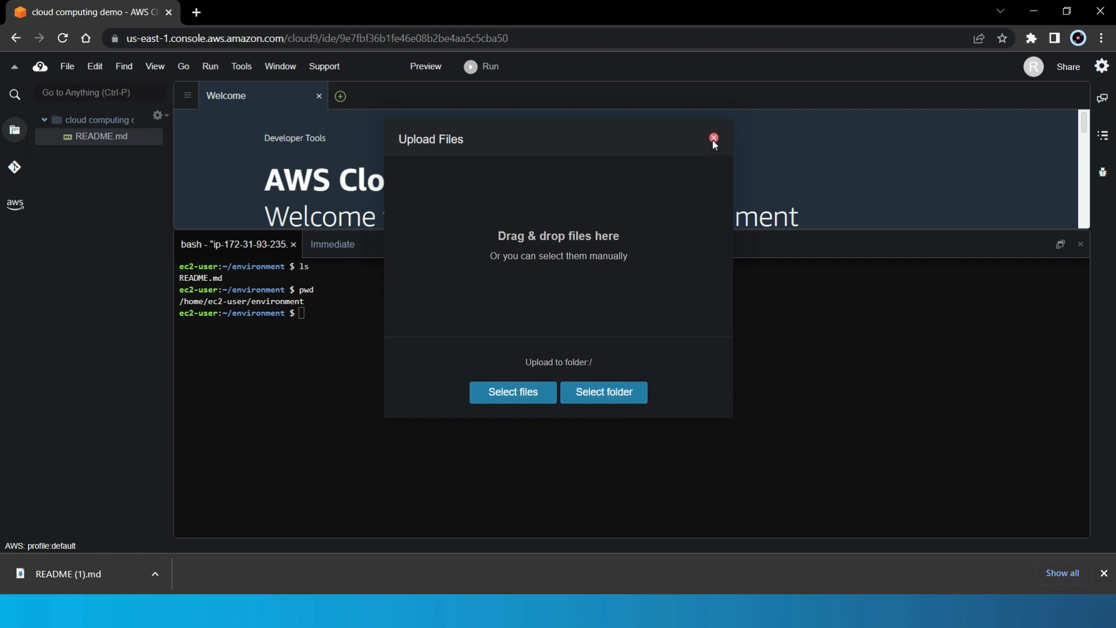
left_click(713, 138)
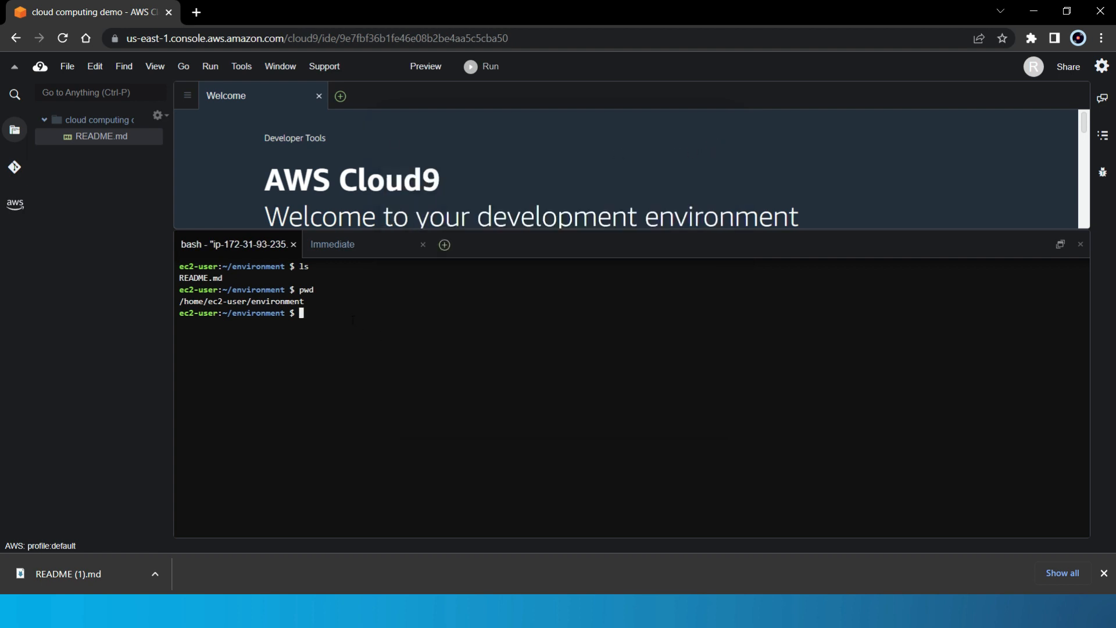